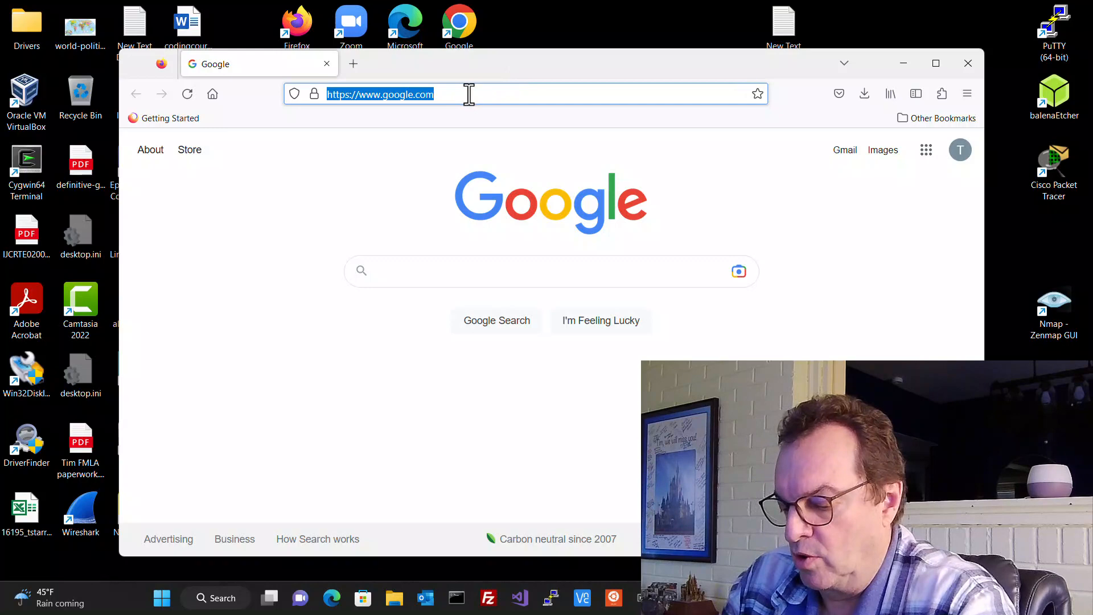
Step: Navigate Firefox from Google to ubuntu.com via the address bar
type("ubuntu.")
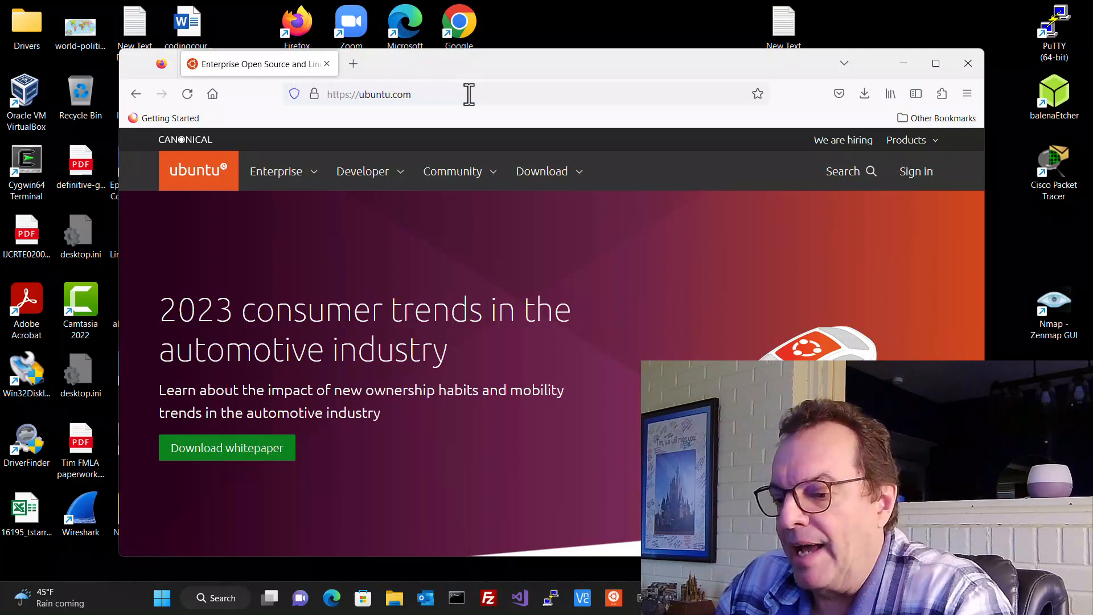
mouse_move(561, 181)
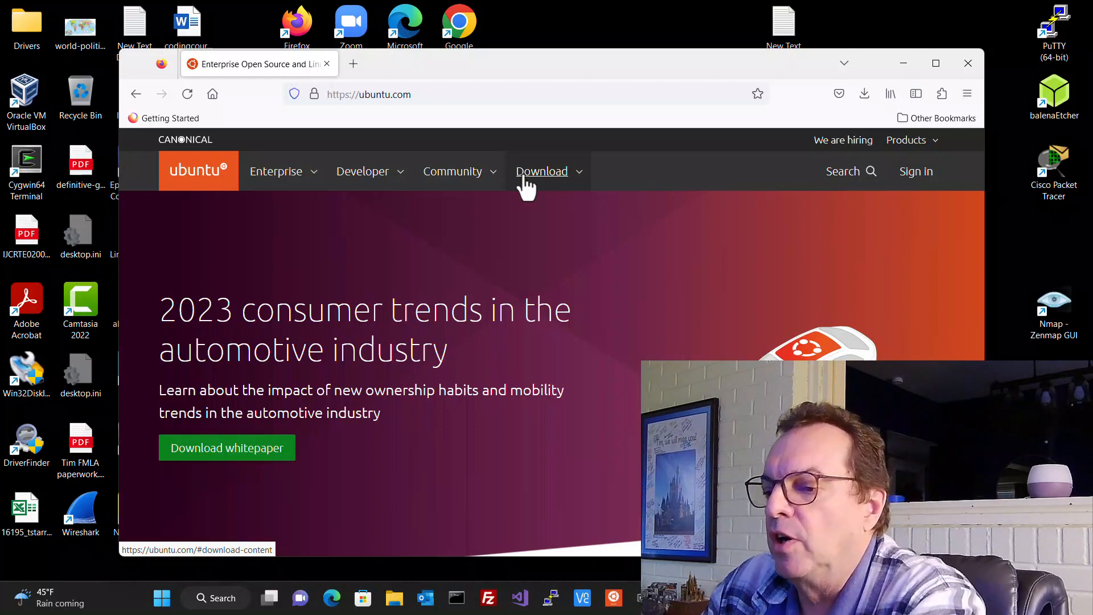
left_click(542, 171)
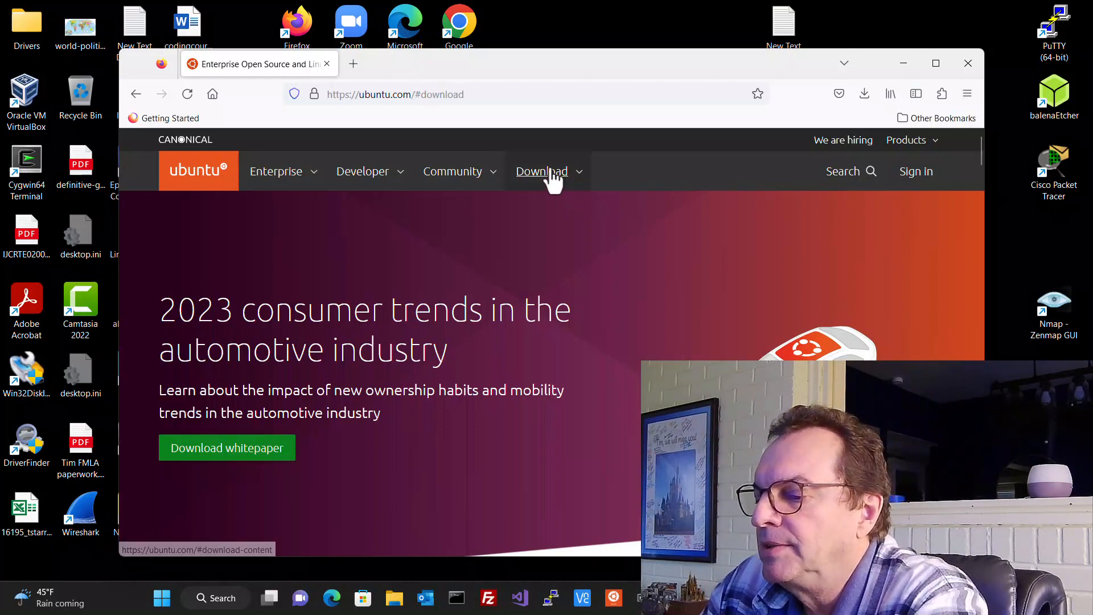
Step: Expand the Download menu listing Desktop 22.04 LTS, 22.10, Server, IoT and Cloud
left_click(541, 170)
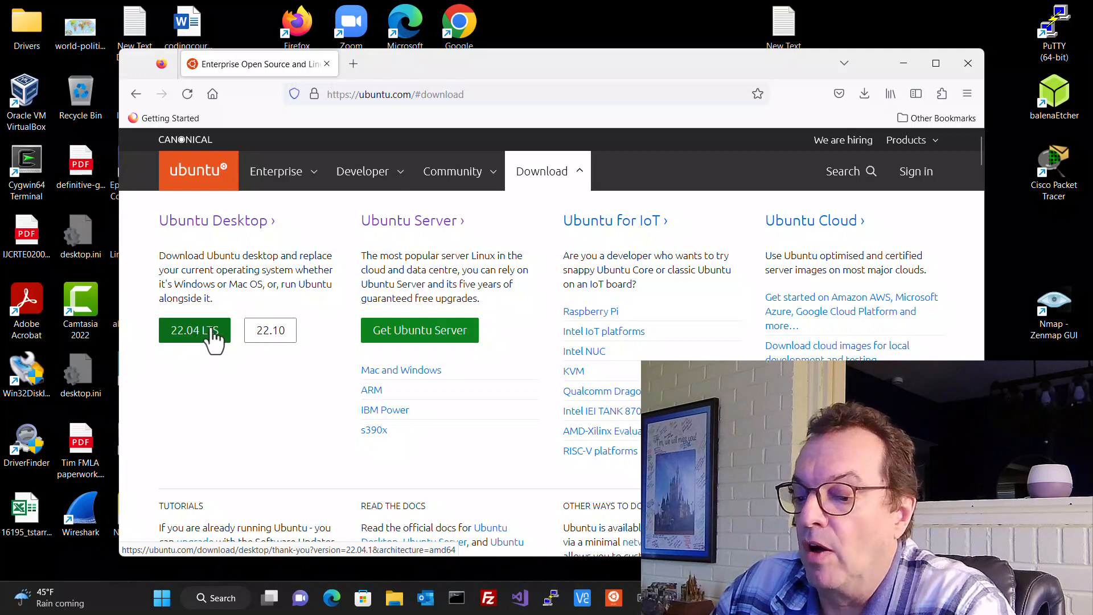
mouse_move(213, 345)
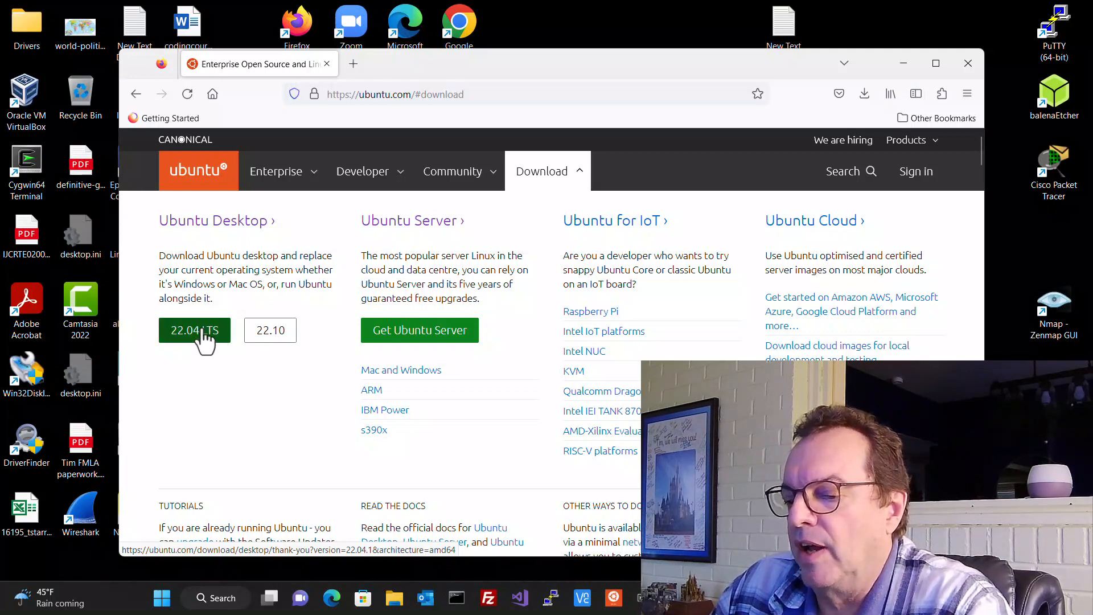
Step: Start the Ubuntu Desktop 22.04 LTS ISO download and view its progress in Firefox's downloads panel
left_click(194, 330)
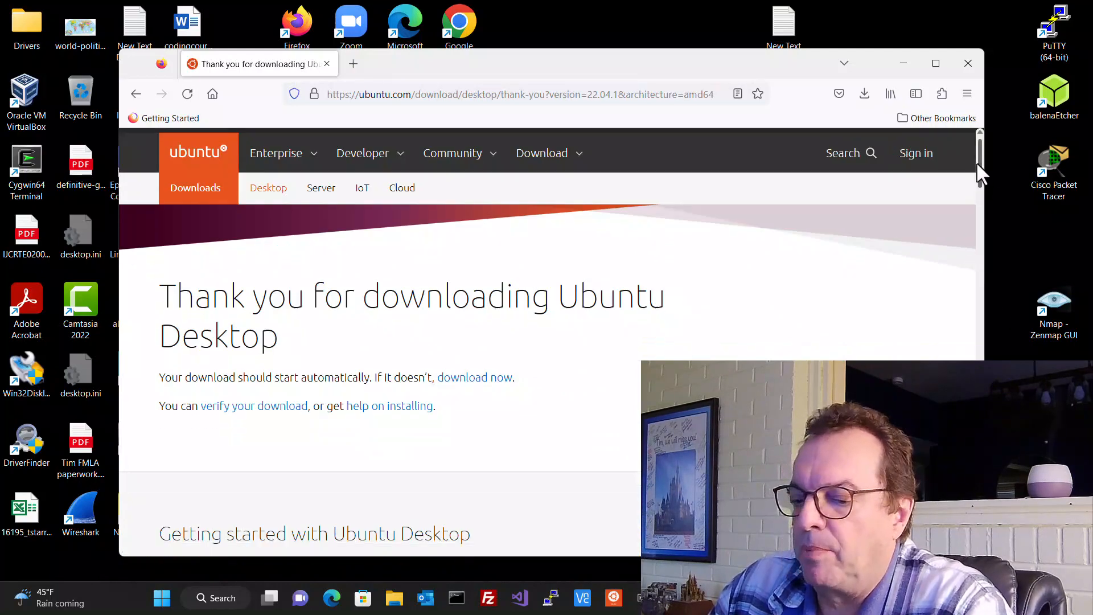
scroll("down", 3)
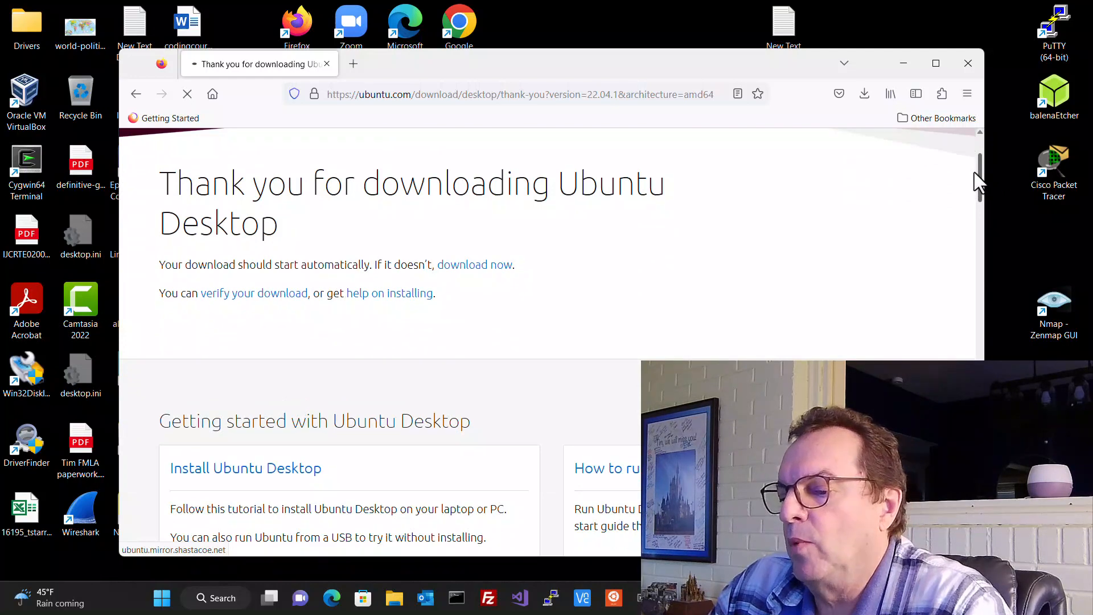
left_click(864, 93)
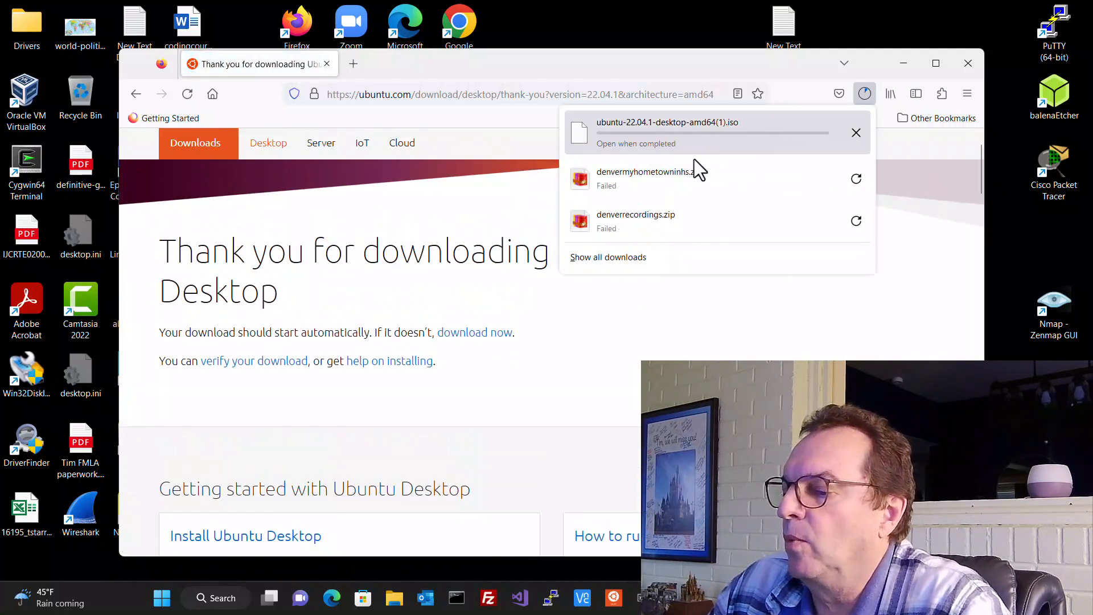
mouse_move(673, 345)
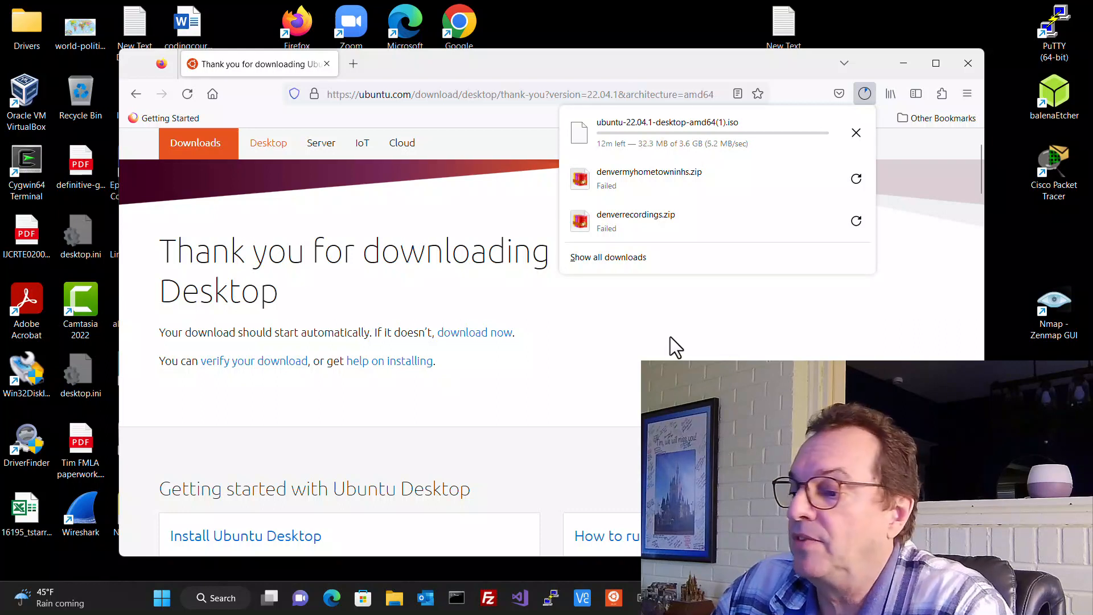